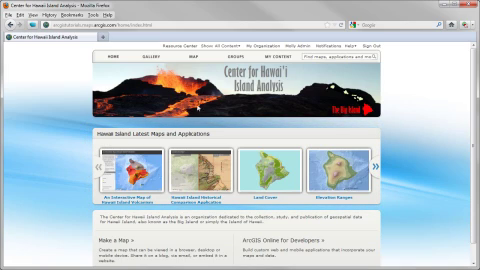
mouse_move(288, 46)
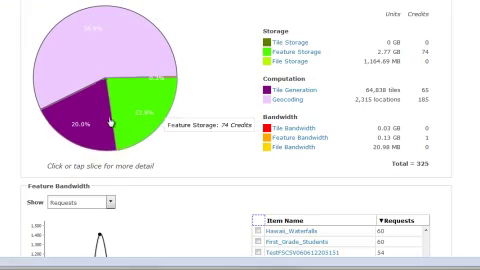
Step: Review the dashboard's bandwidth chart and top items list further down the page
scroll("down", 3)
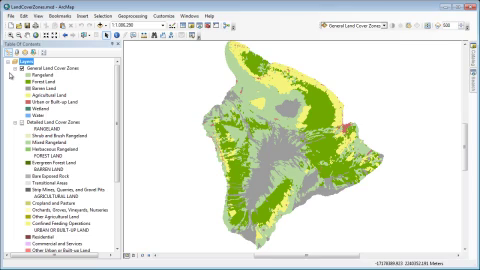
Step: Share the Hawaii Island map as a service via File > Share As > Service
left_click(12, 28)
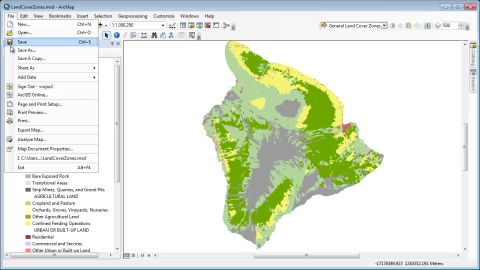
left_click(22, 72)
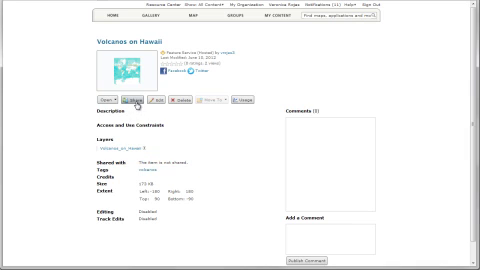
Step: Bring up the sharing dialog for the Volcanoes on Hawaii item
left_click(116, 100)
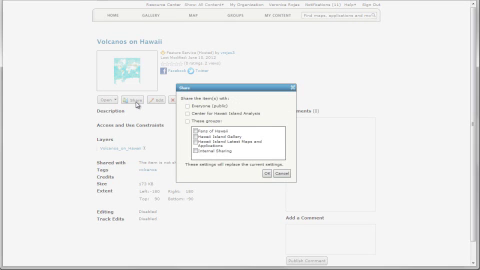